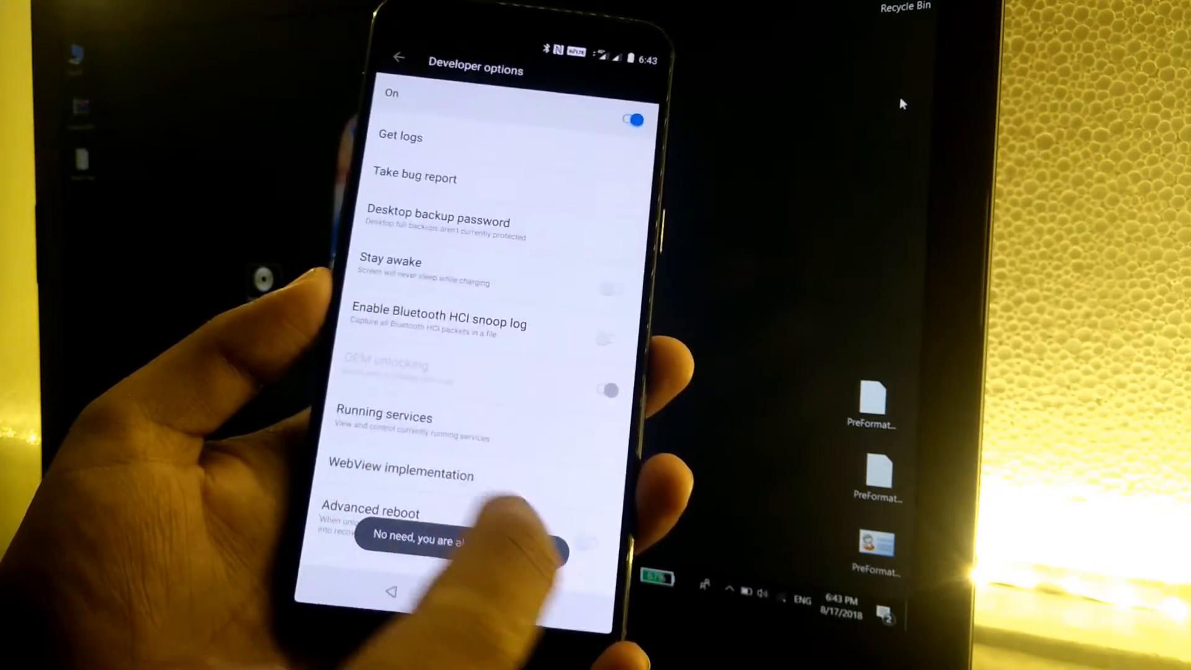
{"action": "scroll", "scroll_direction": "down", "scroll_amount": 3}
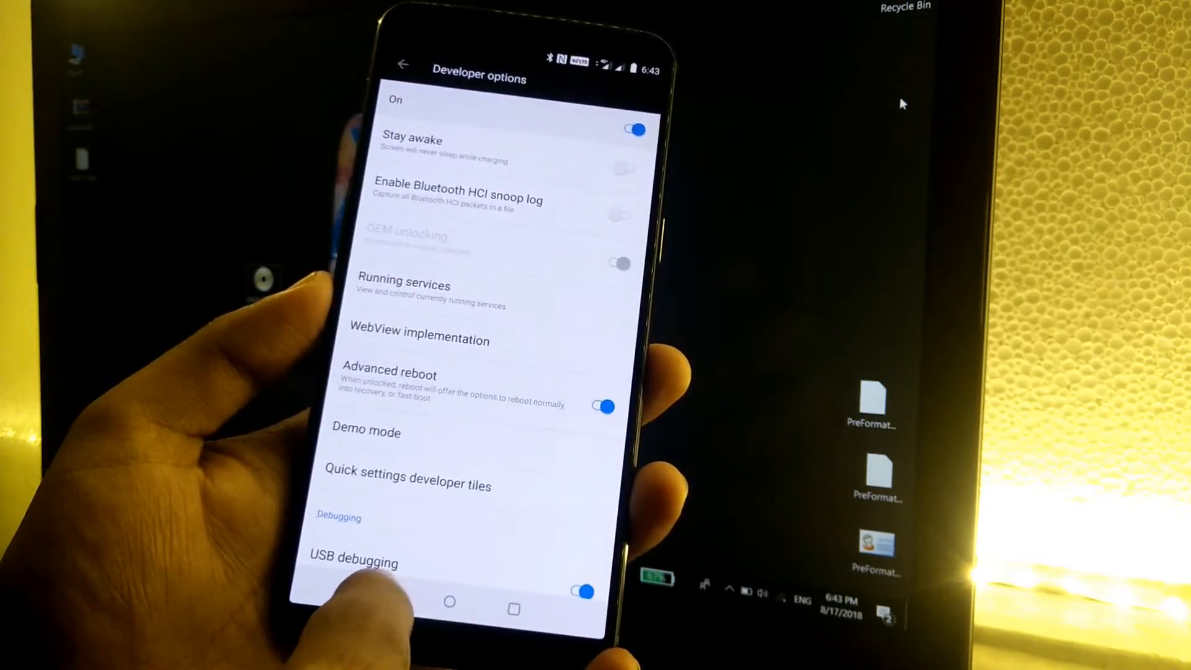